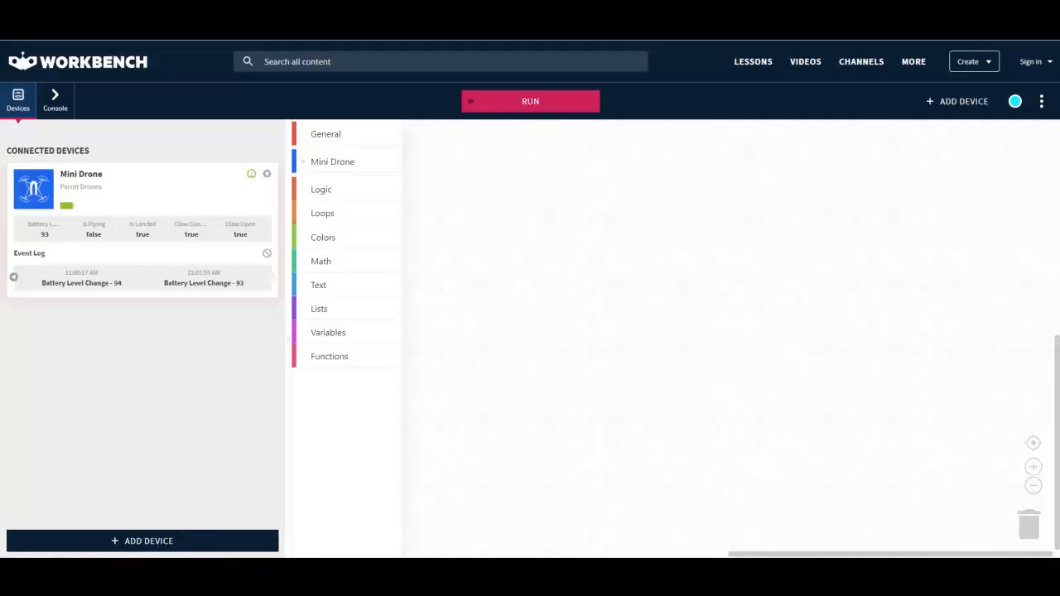
Show the General block category containing program start and wait blocks.
click(325, 133)
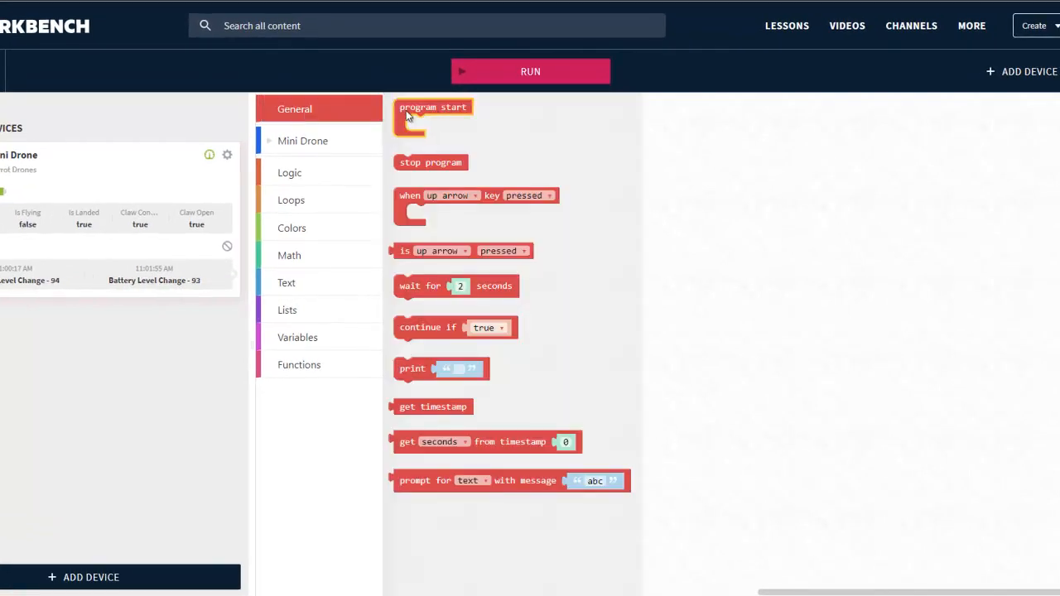
Place program start with take off and fly forward for 10 seconds at 50% power.
drag(430, 116, 518, 130)
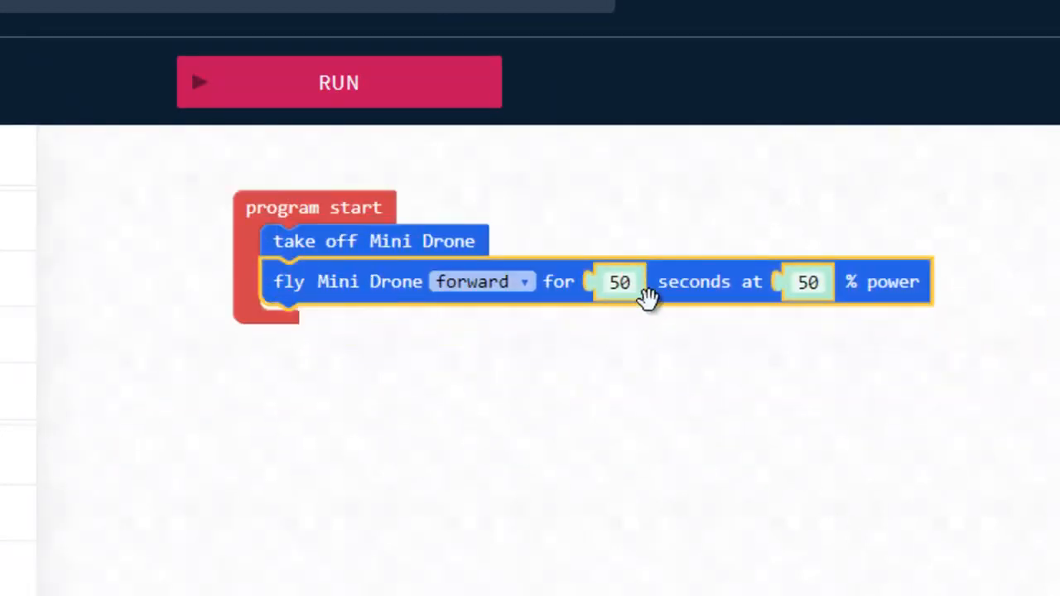
text(10)
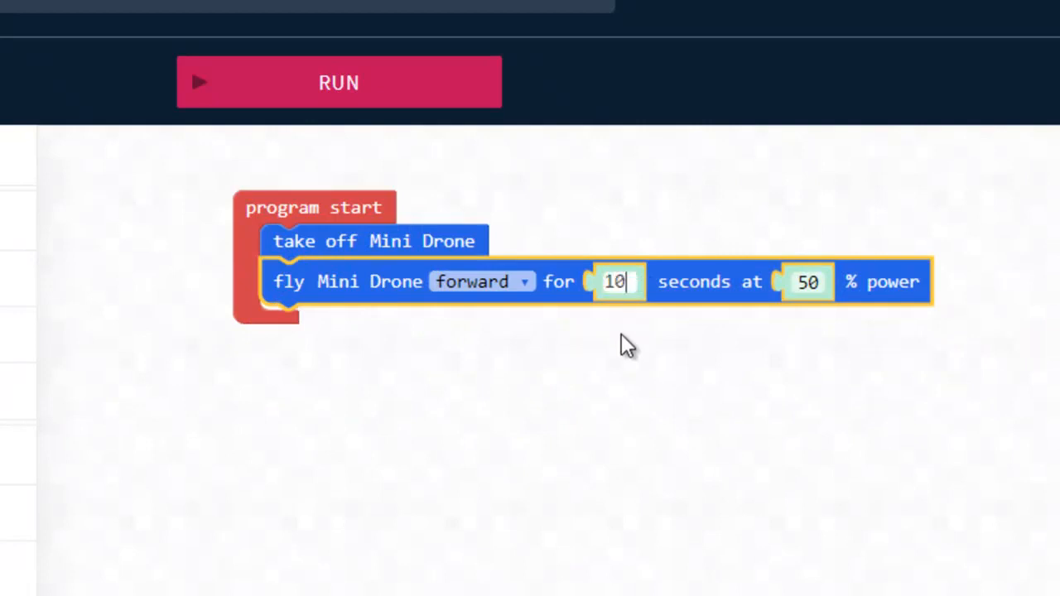
mouse_move(232, 416)
text(1.5)
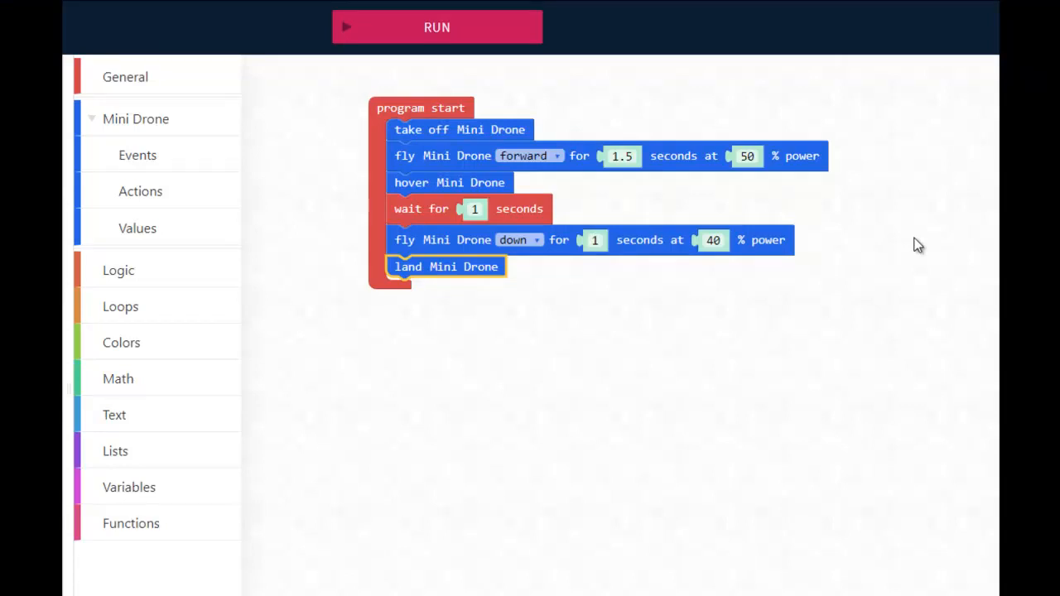
mouse_move(958, 189)
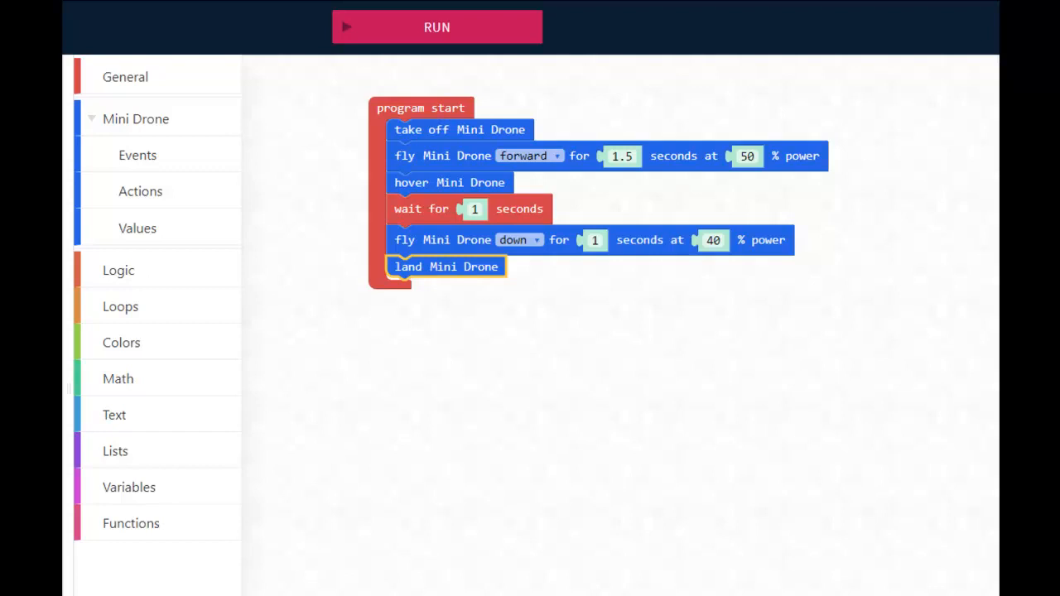
mouse_move(803, 416)
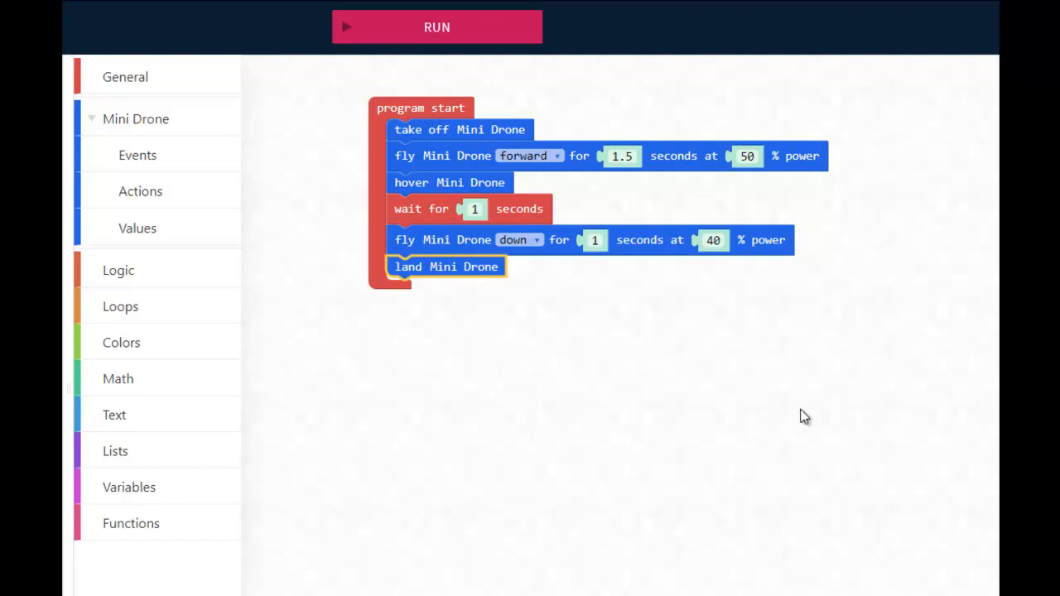